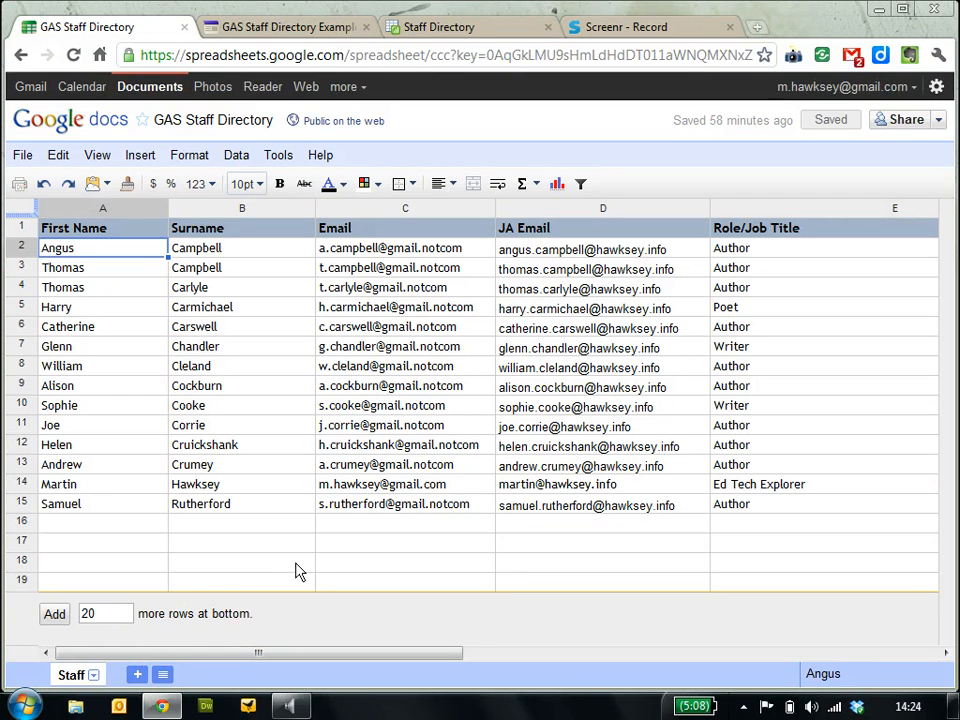
{"action": "mouse_move", "coordinate": [344, 552]}
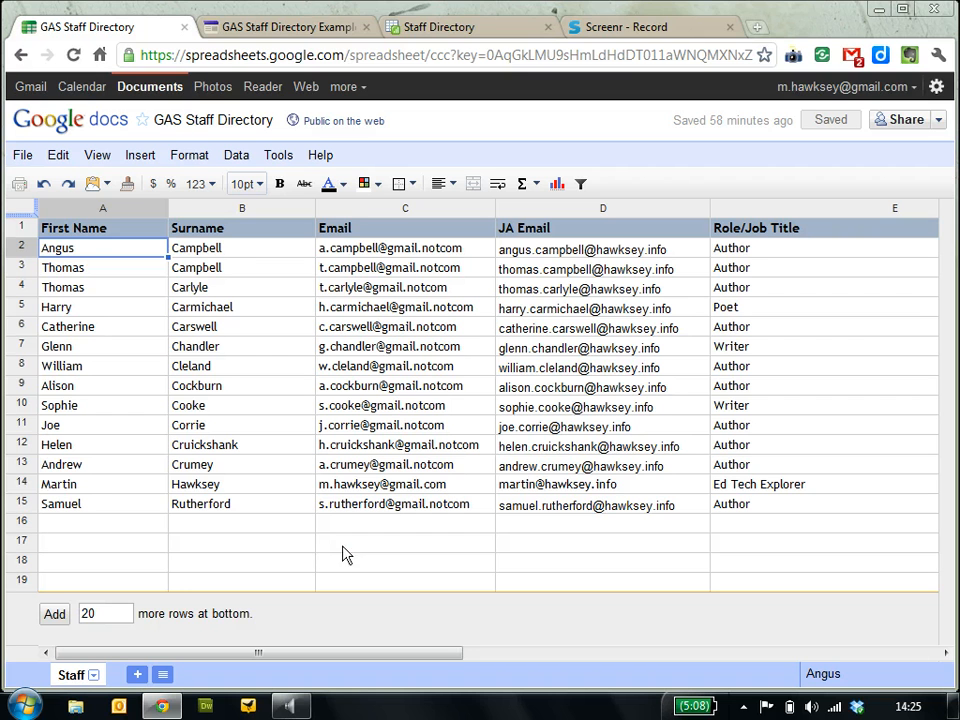
{"action": "mouse_move", "coordinate": [348, 556]}
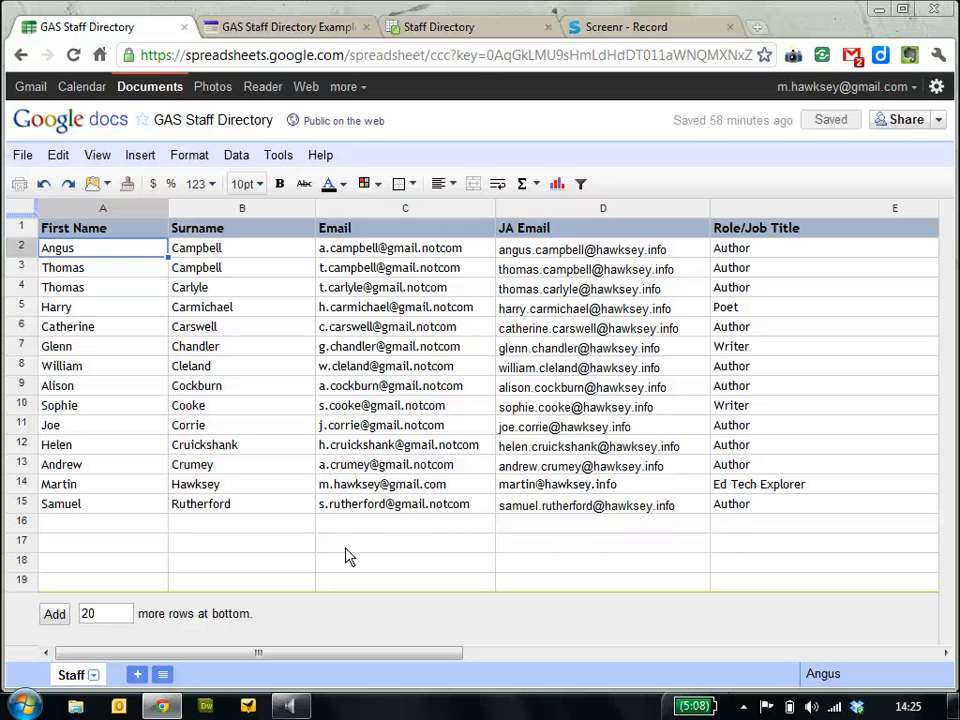
{"action": "mouse_move", "coordinate": [368, 560]}
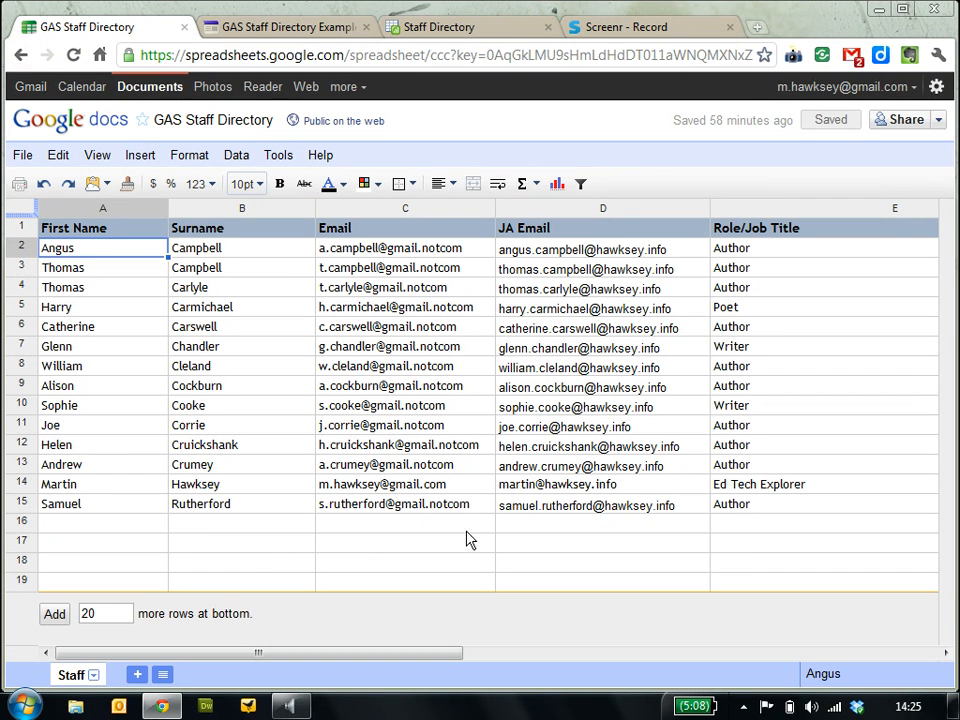
{"action": "mouse_move", "coordinate": [348, 380]}
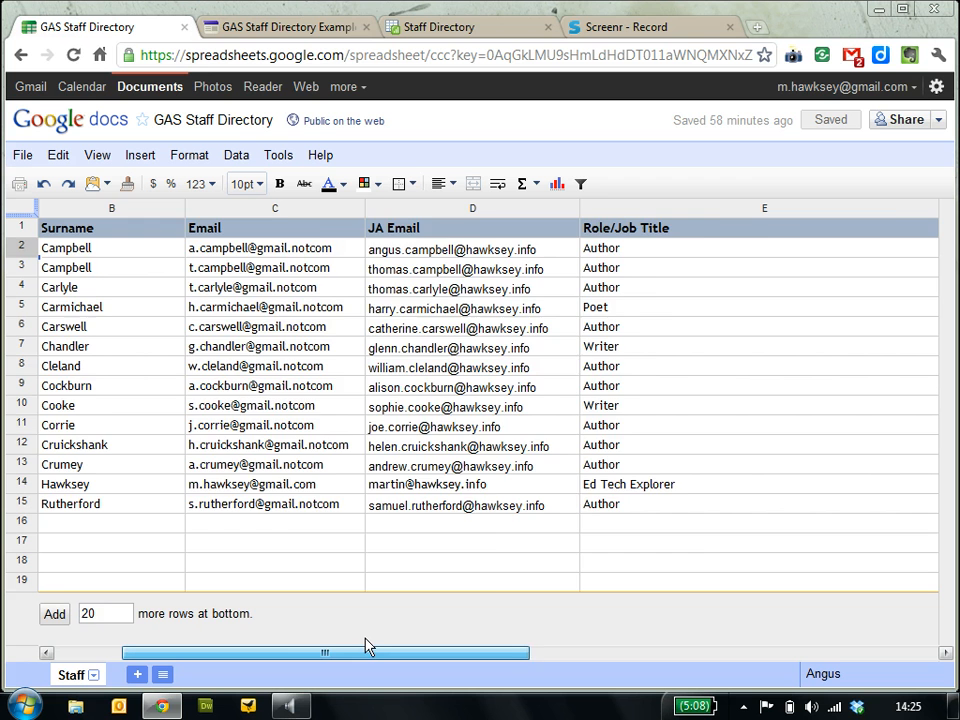
{"action": "mouse_move", "coordinate": [384, 648]}
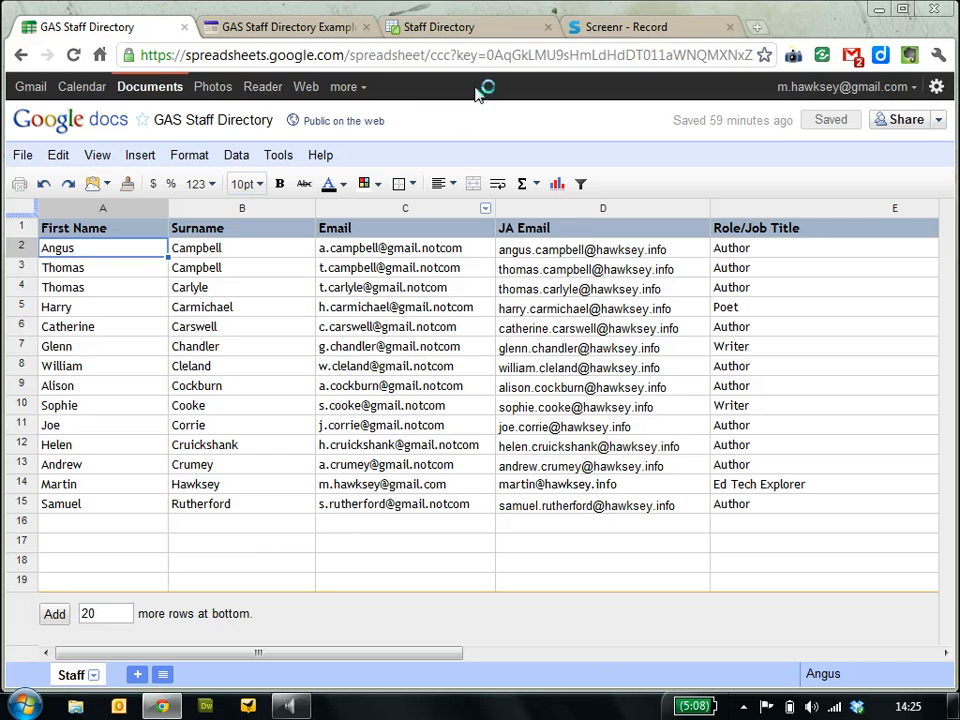
- Search 'mar' in the email field and show Martin Hawksey's Ed Tech Explorer profile
{"action": "left_click", "coordinate": [448, 28]}
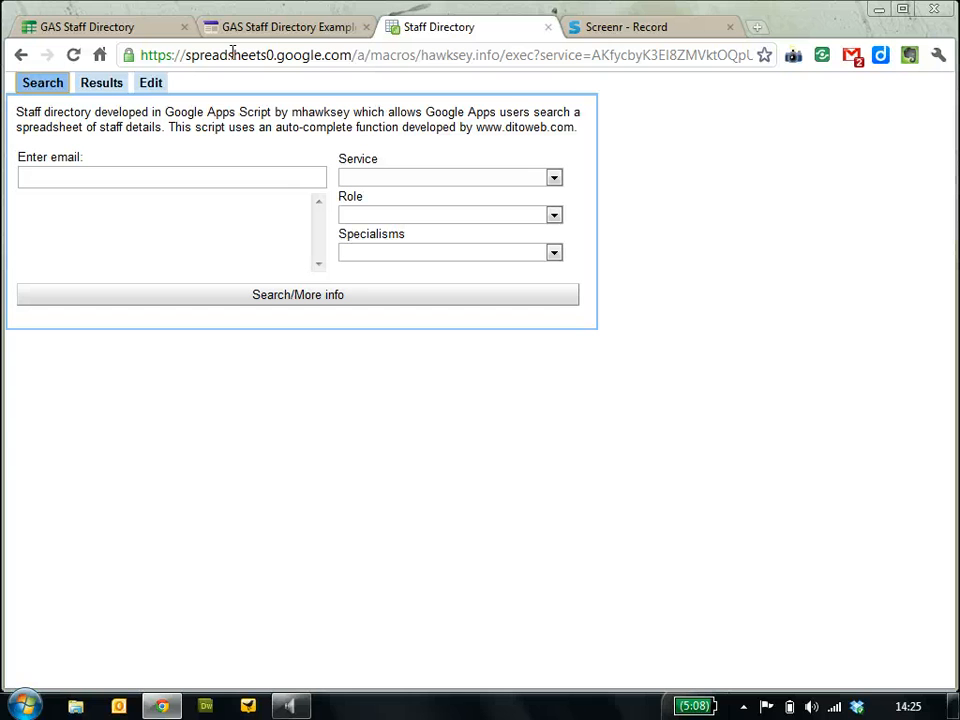
{"action": "mouse_move", "coordinate": [136, 166]}
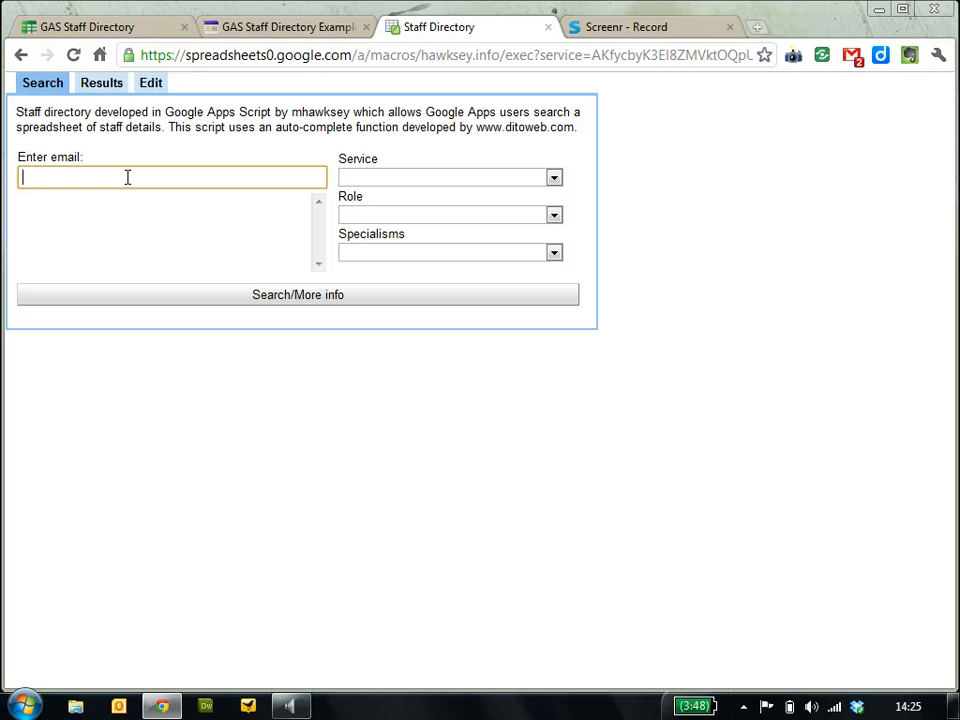
{"action": "type", "text": "ma"}
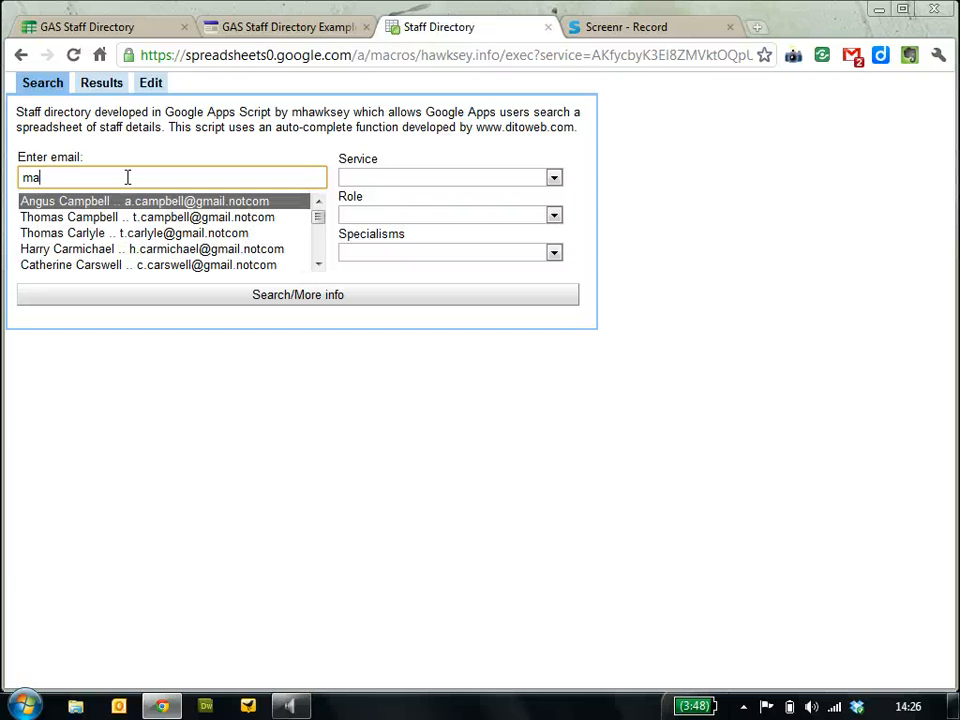
{"action": "mouse_move", "coordinate": [132, 184]}
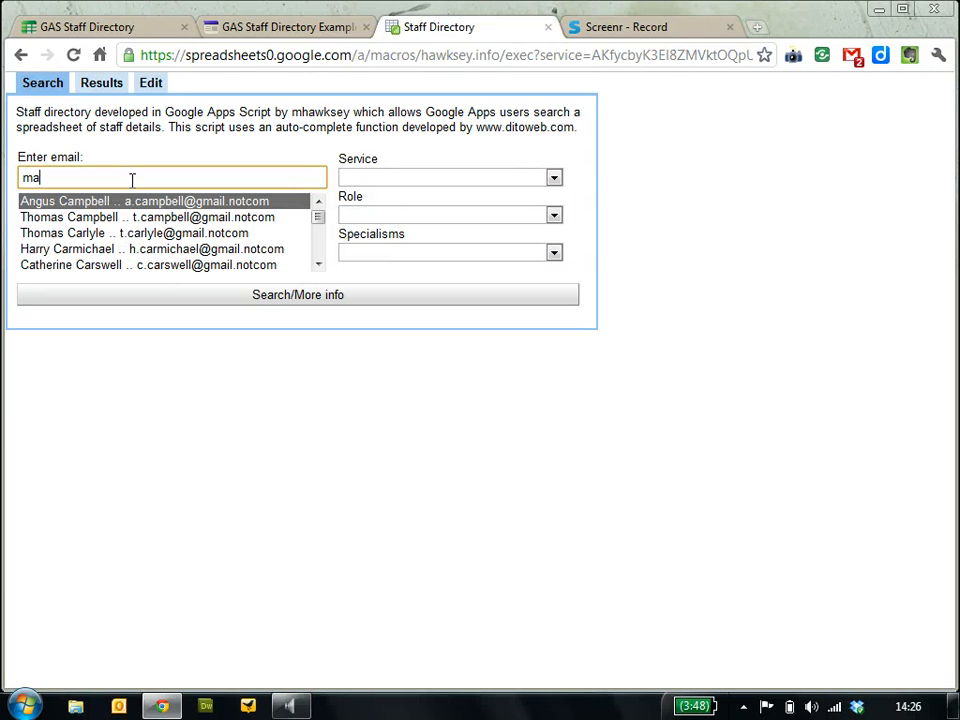
{"action": "type", "text": "rtin"}
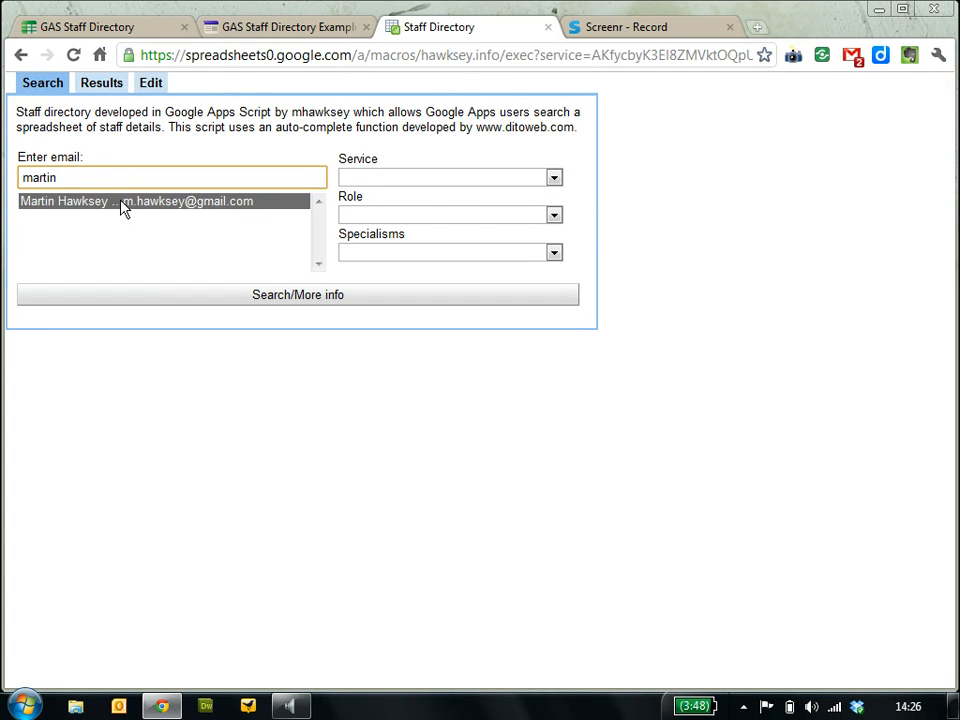
{"action": "left_click", "coordinate": [130, 200]}
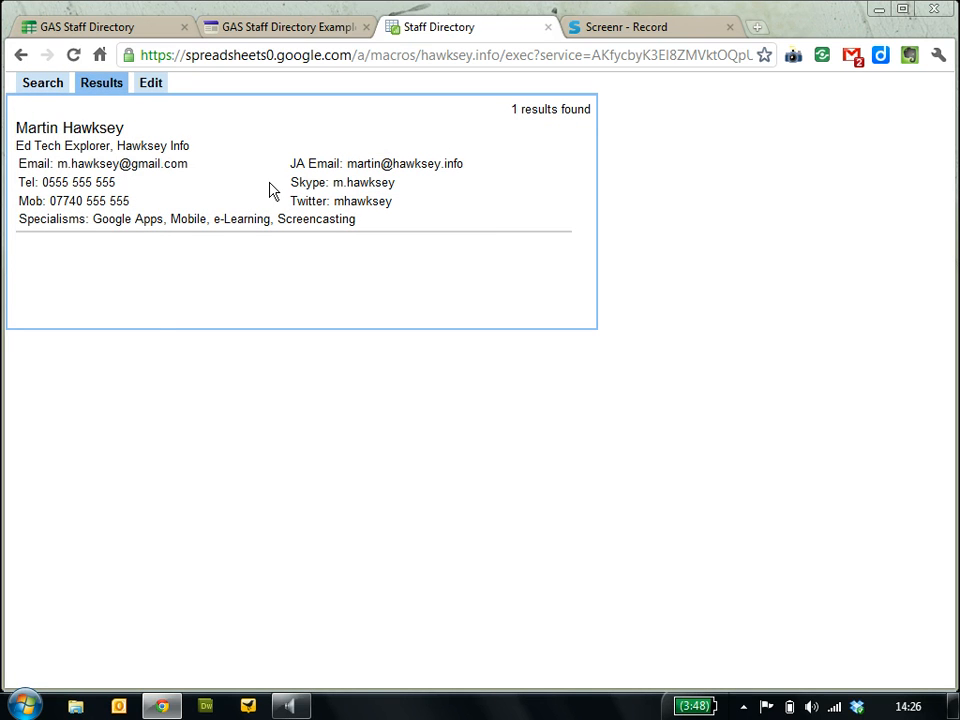
{"action": "left_click", "coordinate": [40, 84]}
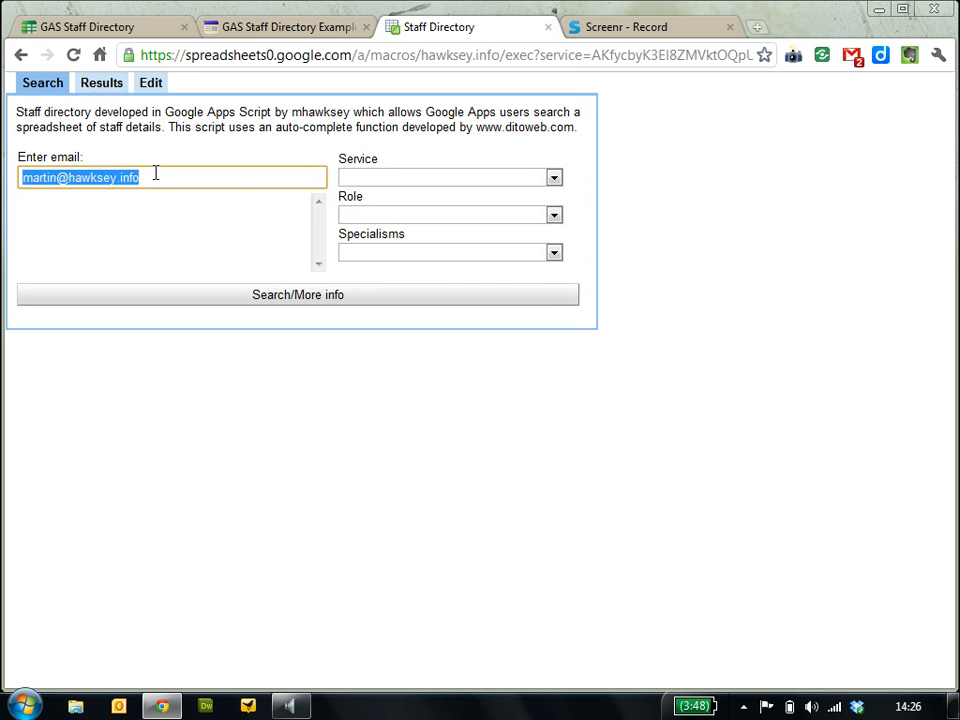
- Clear the email and list the 10 staff with the Author role
{"action": "key", "text": "Delete"}
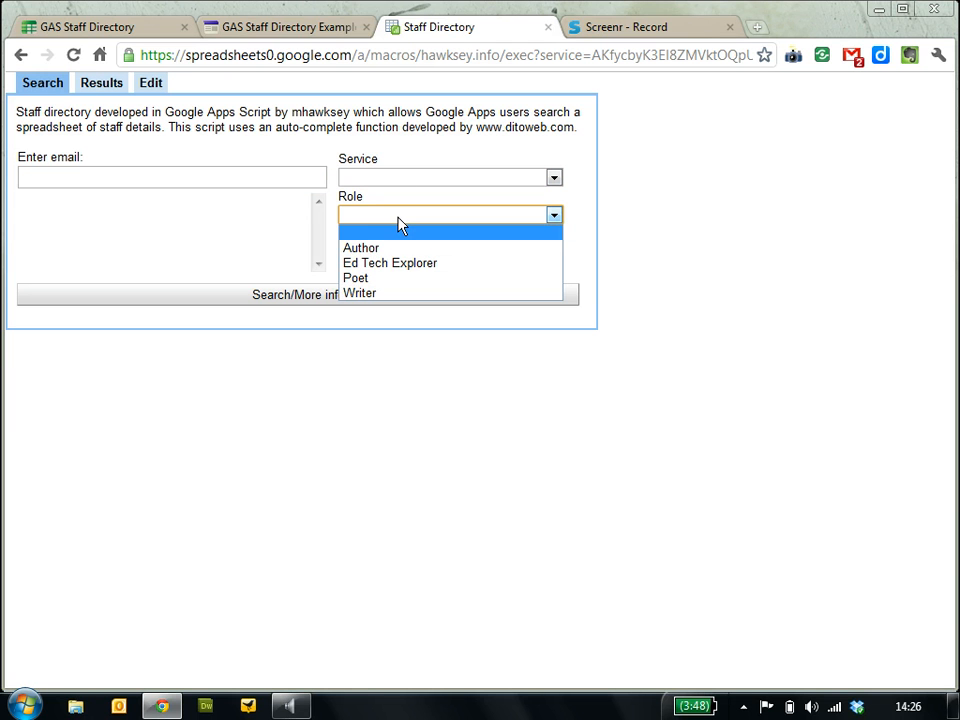
{"action": "left_click", "coordinate": [390, 264]}
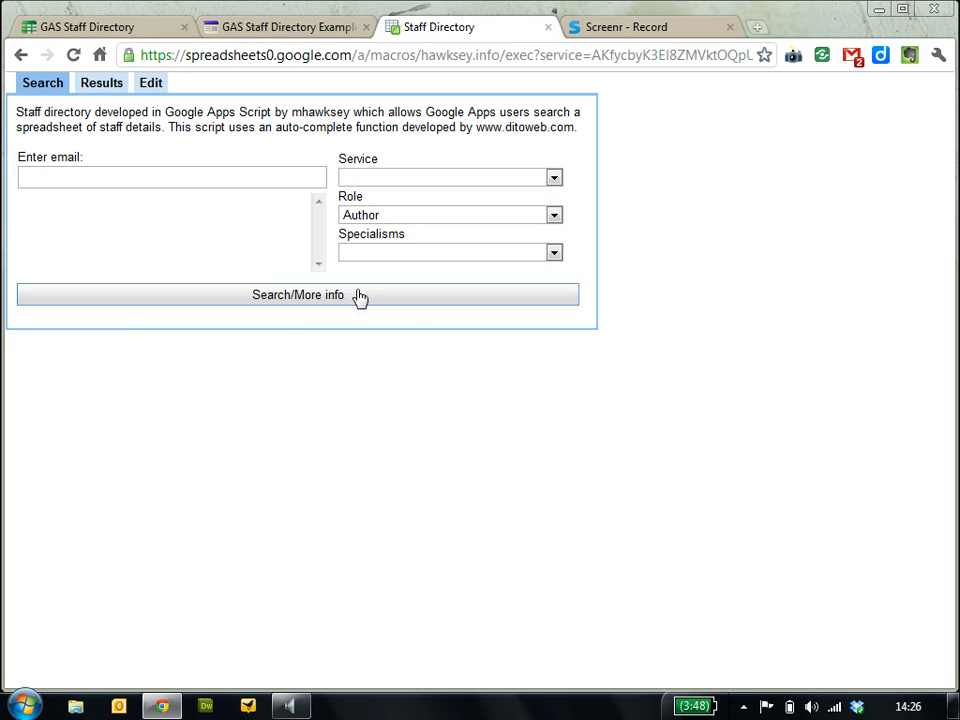
{"action": "left_click", "coordinate": [296, 296]}
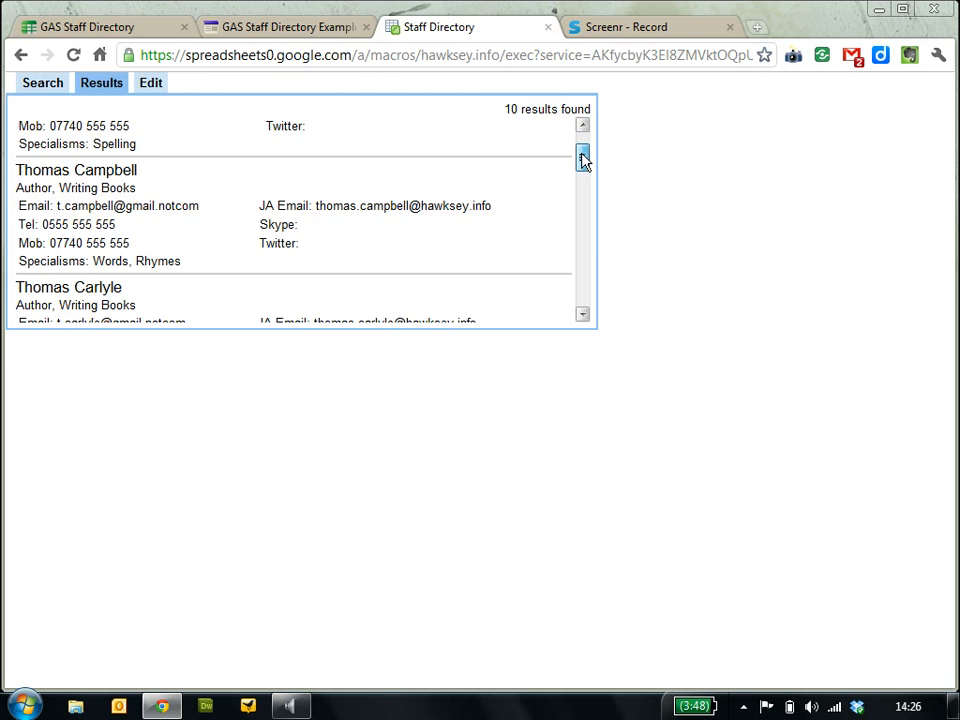
{"action": "left_click", "coordinate": [36, 84]}
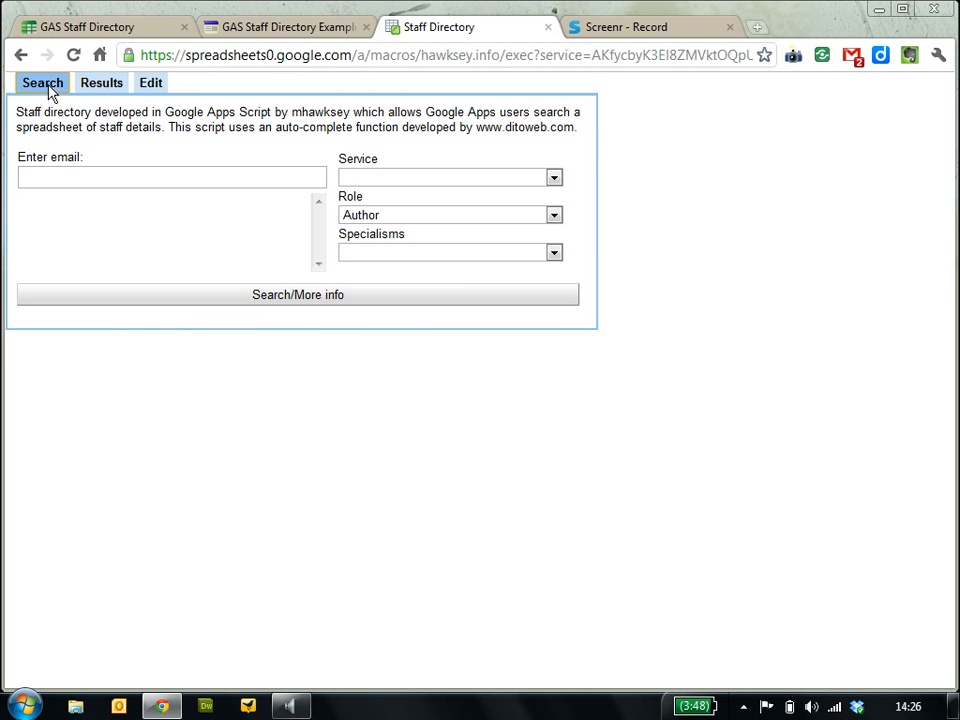
{"action": "mouse_move", "coordinate": [532, 218]}
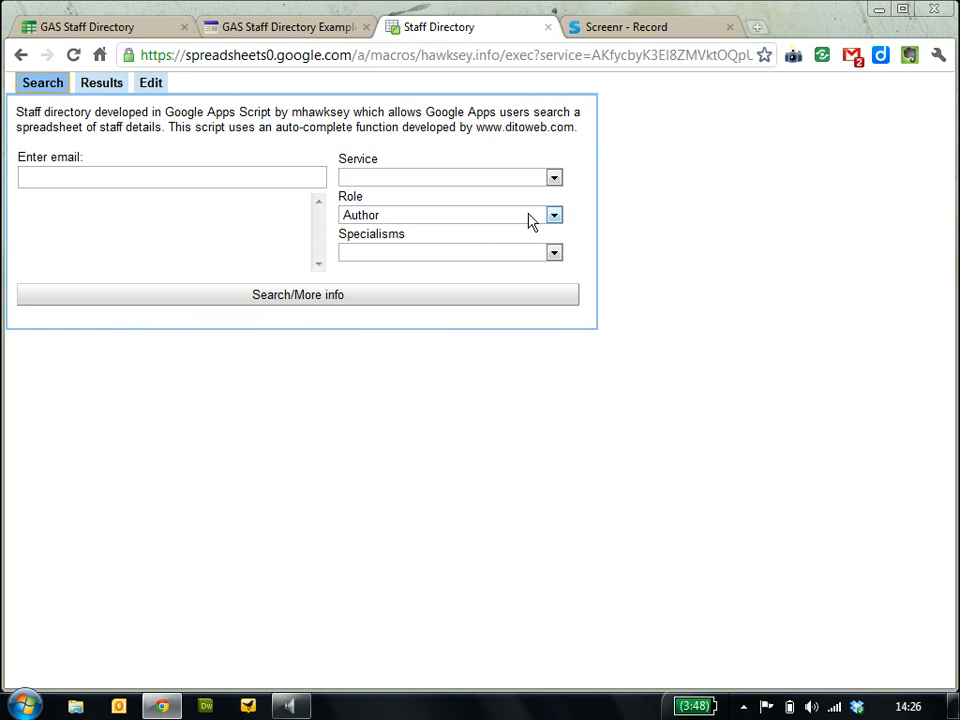
- Narrow authors to the 3 with the Crime Drama specialism, then view own editable profile
{"action": "left_click", "coordinate": [552, 252]}
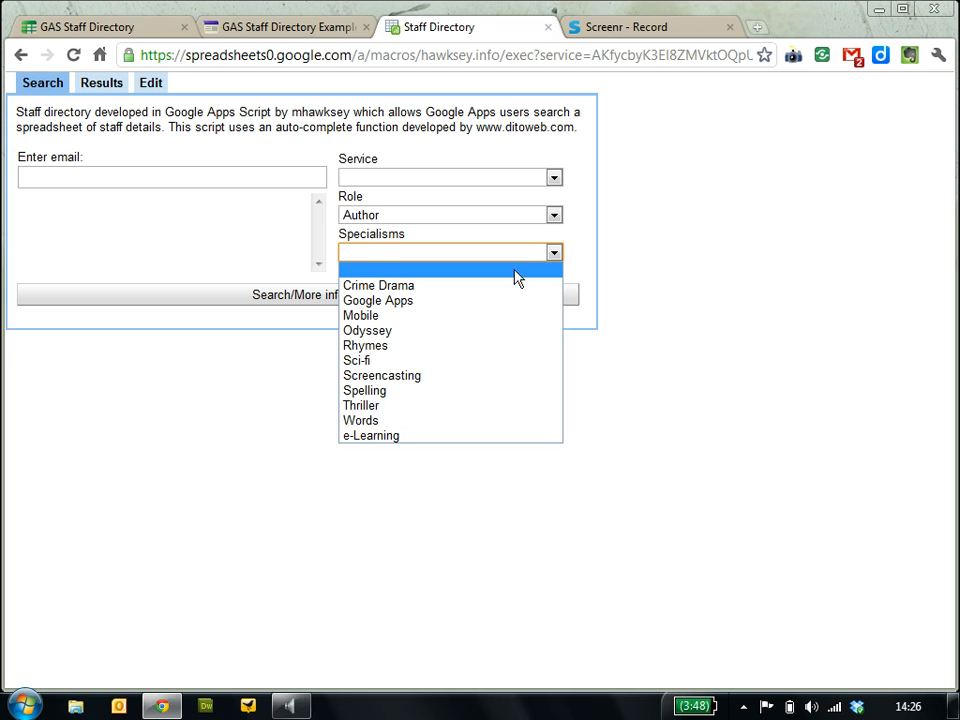
{"action": "left_click", "coordinate": [380, 284]}
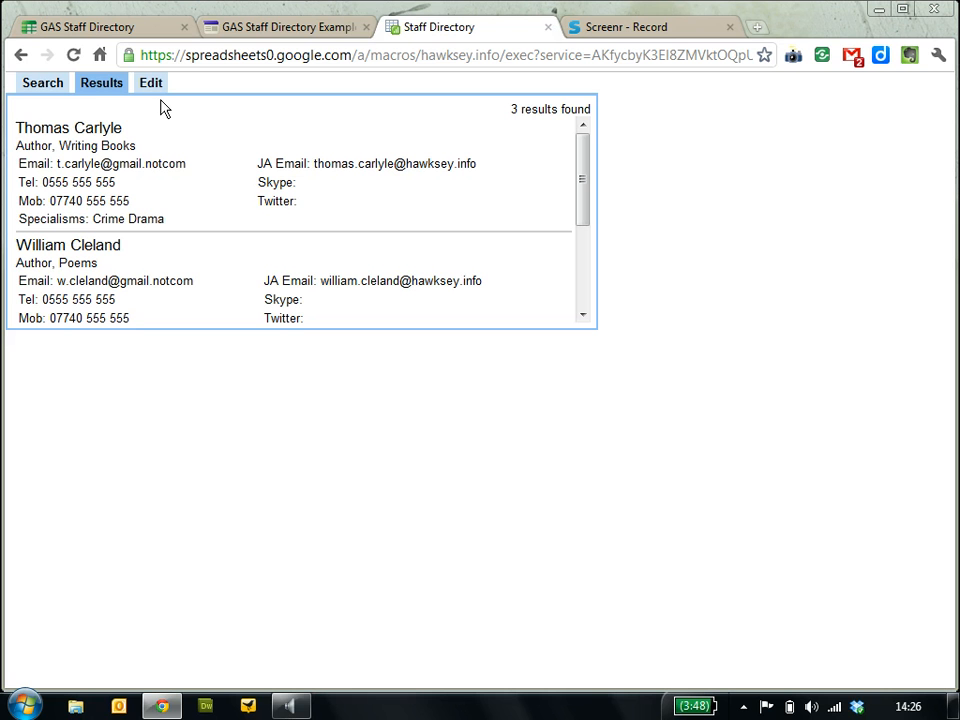
{"action": "left_click", "coordinate": [158, 84]}
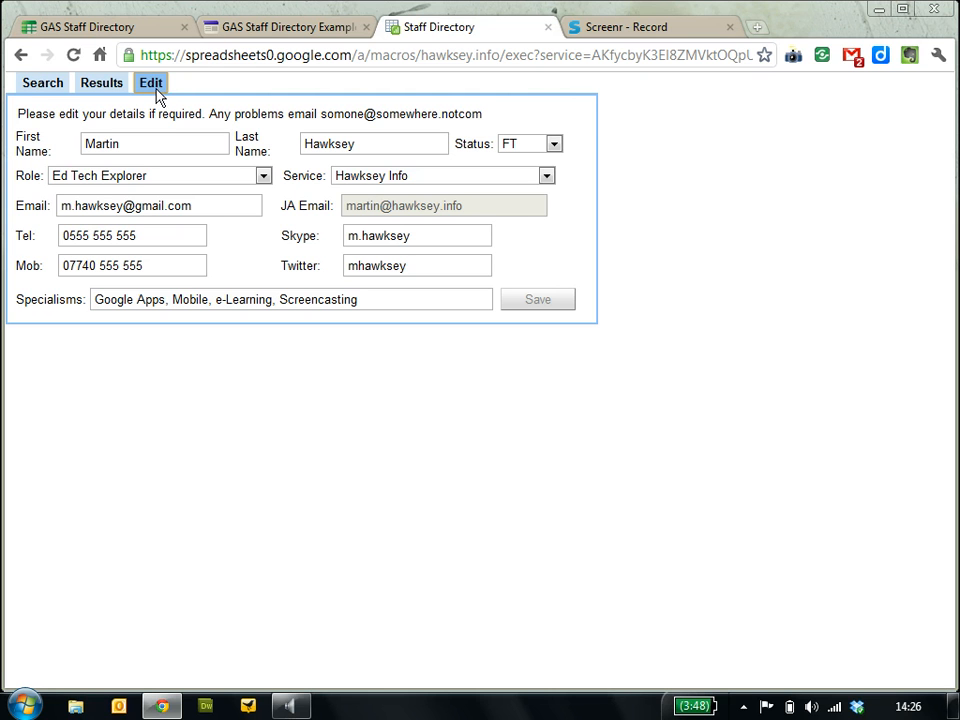
{"action": "mouse_move", "coordinate": [178, 118]}
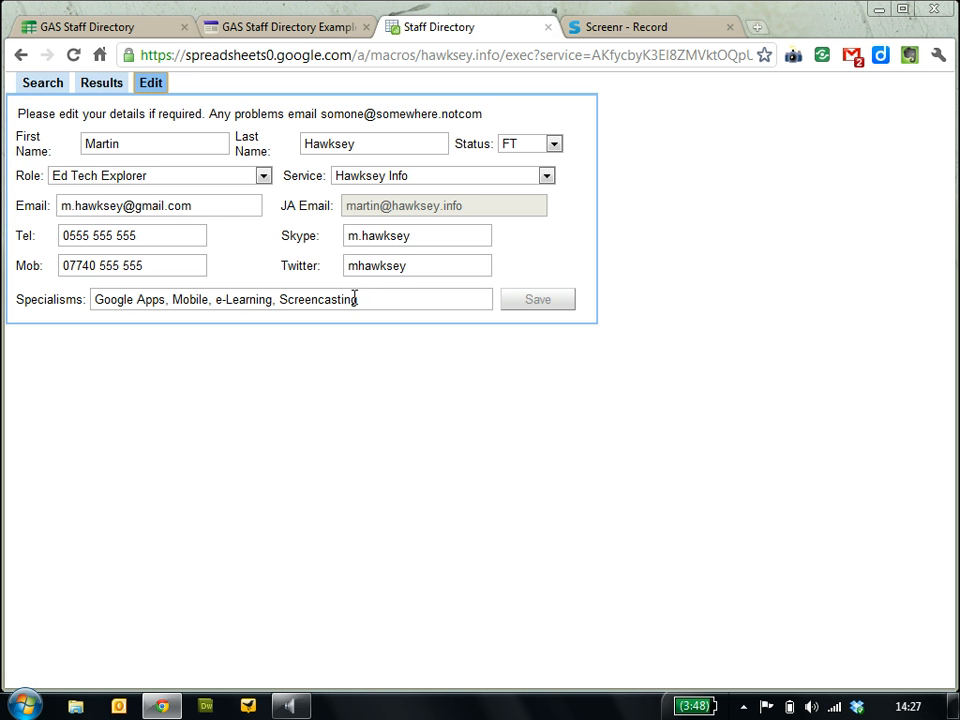
- Leave Martin Hawksey's edit form unsaved and return to the filtered search form
{"action": "left_click", "coordinate": [36, 82]}
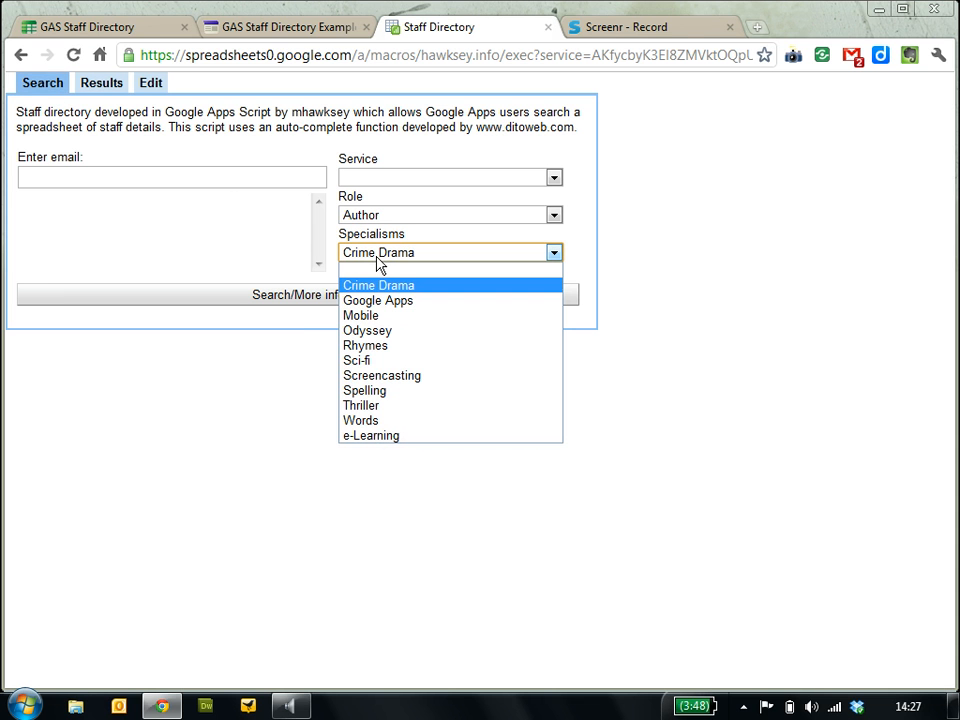
{"action": "mouse_move", "coordinate": [384, 364]}
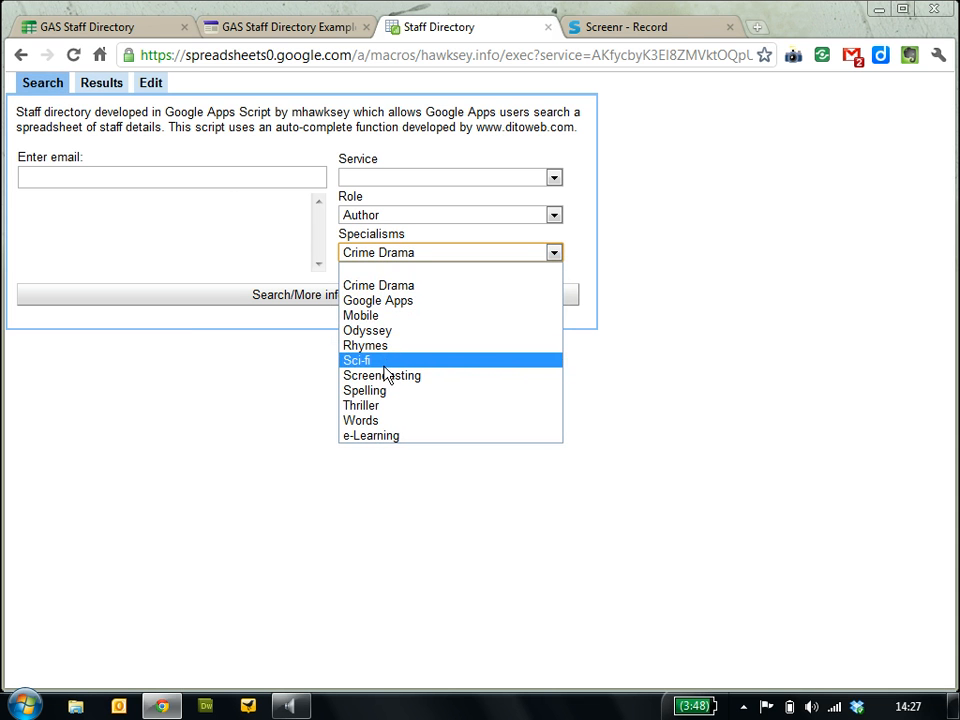
{"action": "mouse_move", "coordinate": [384, 404]}
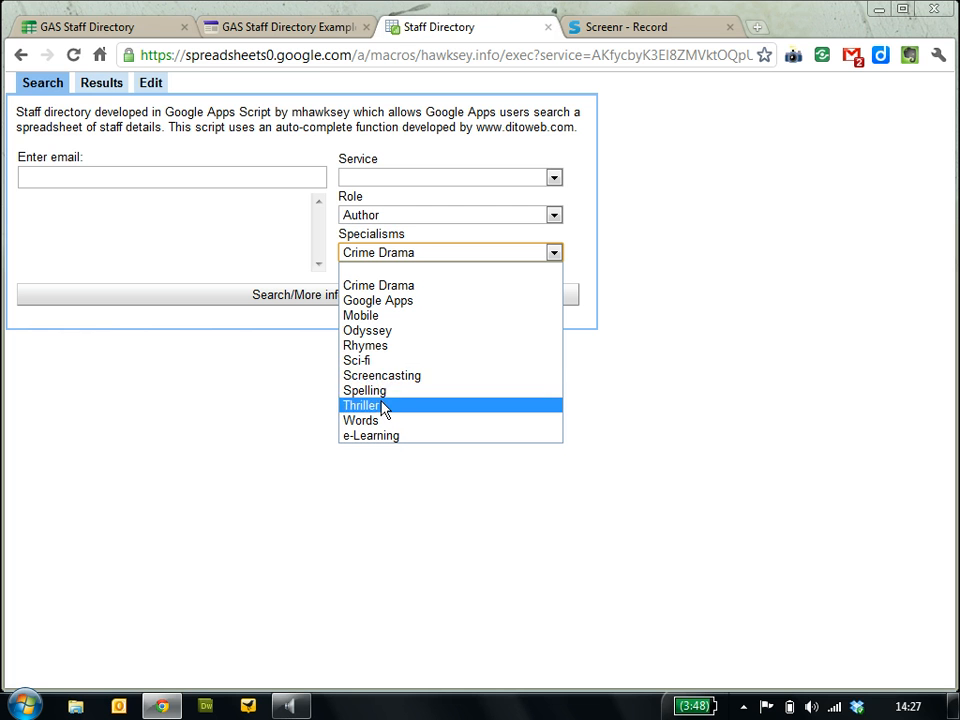
{"action": "mouse_move", "coordinate": [152, 92]}
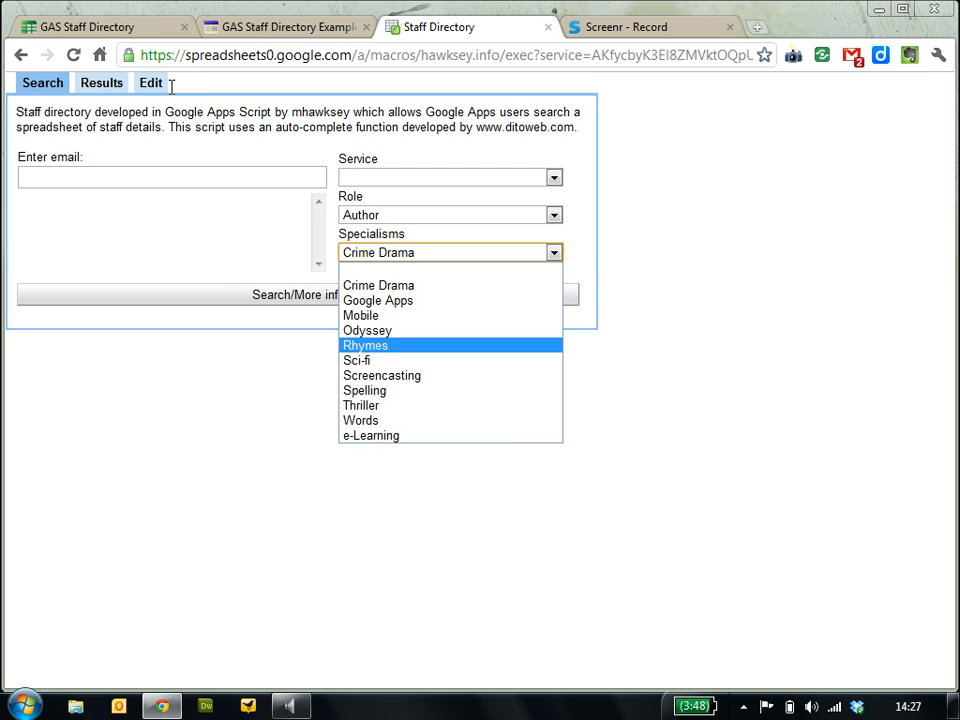
- Switch to the GAS Staff Directory Example Google Sites page embedding the directory
{"action": "left_click", "coordinate": [280, 20]}
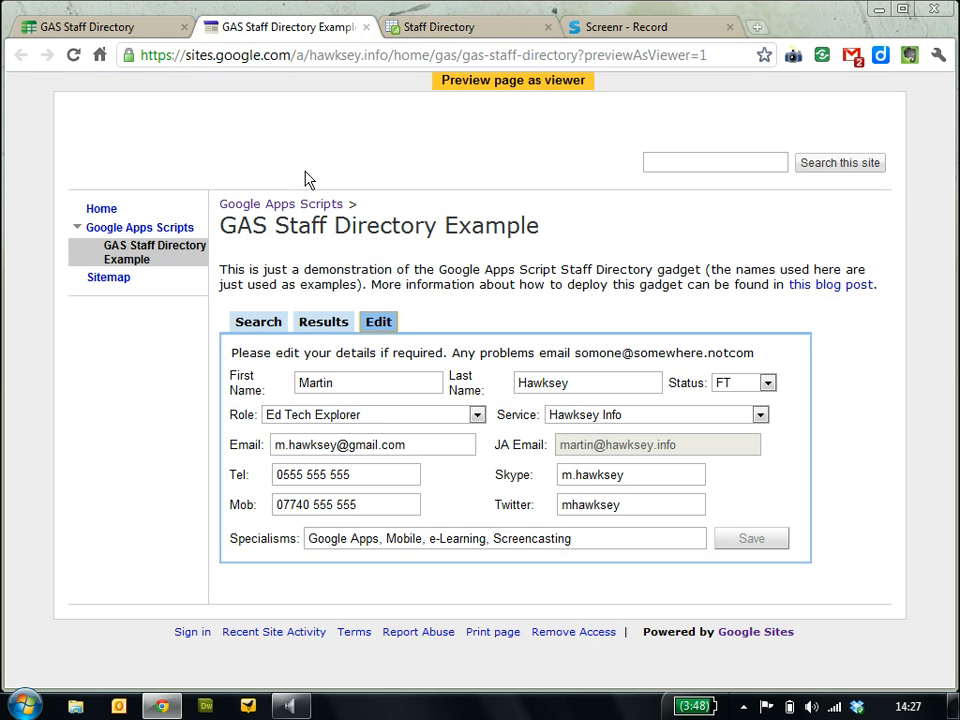
{"action": "mouse_move", "coordinate": [432, 248]}
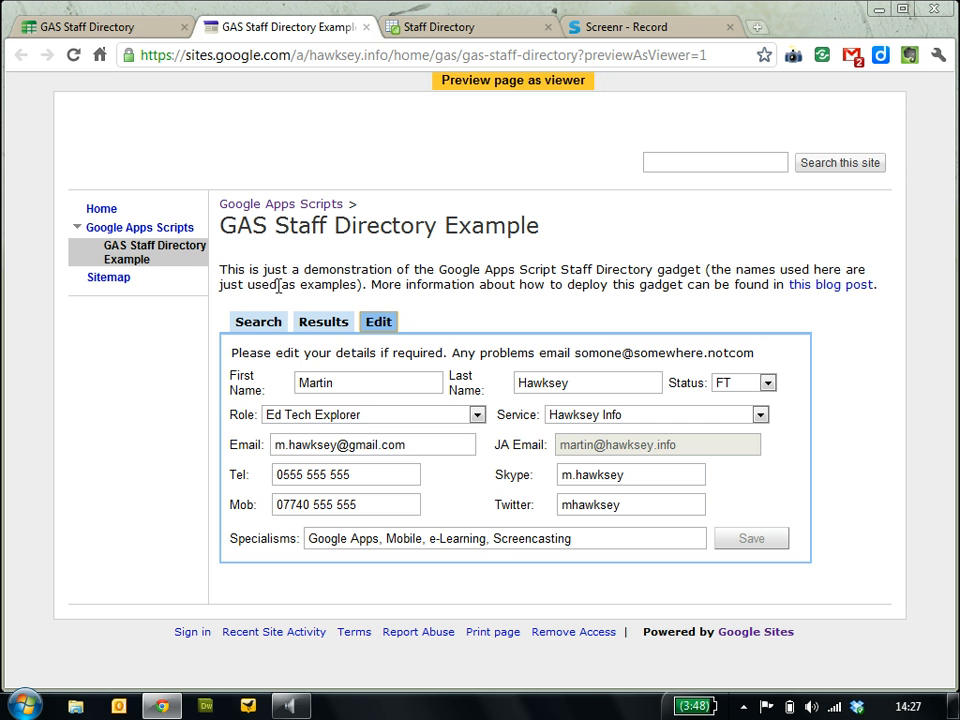
{"action": "left_click", "coordinate": [256, 320]}
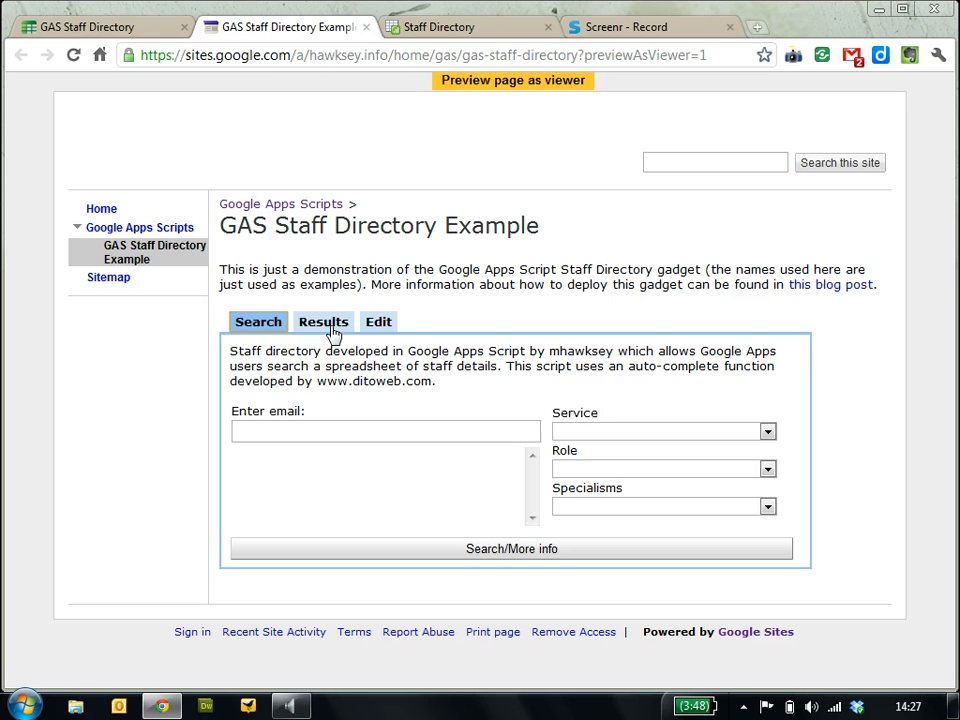
{"action": "left_click", "coordinate": [378, 320]}
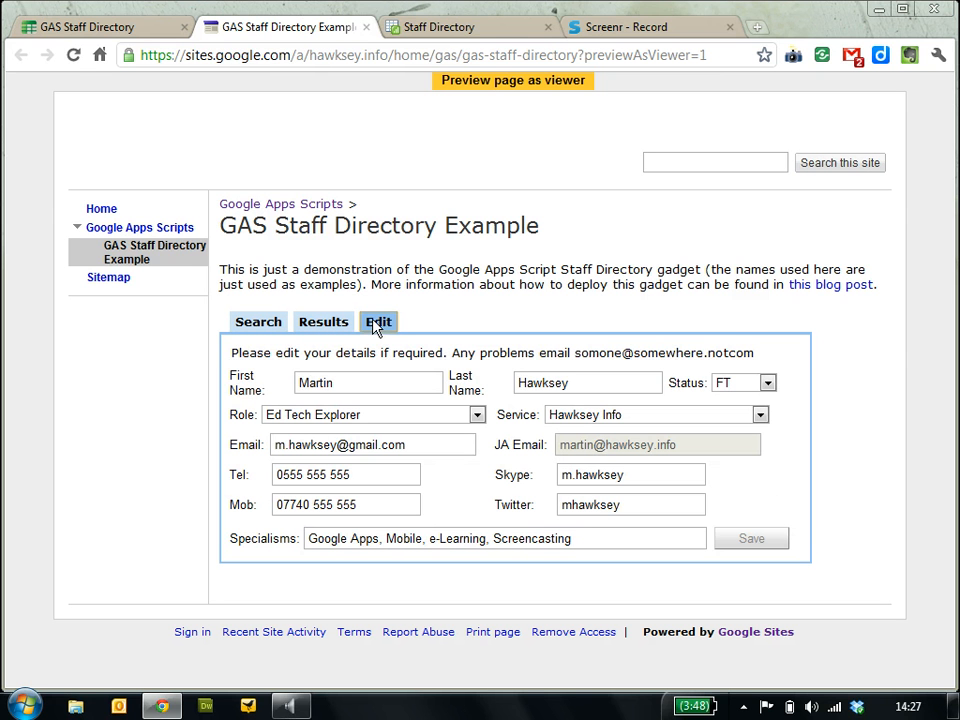